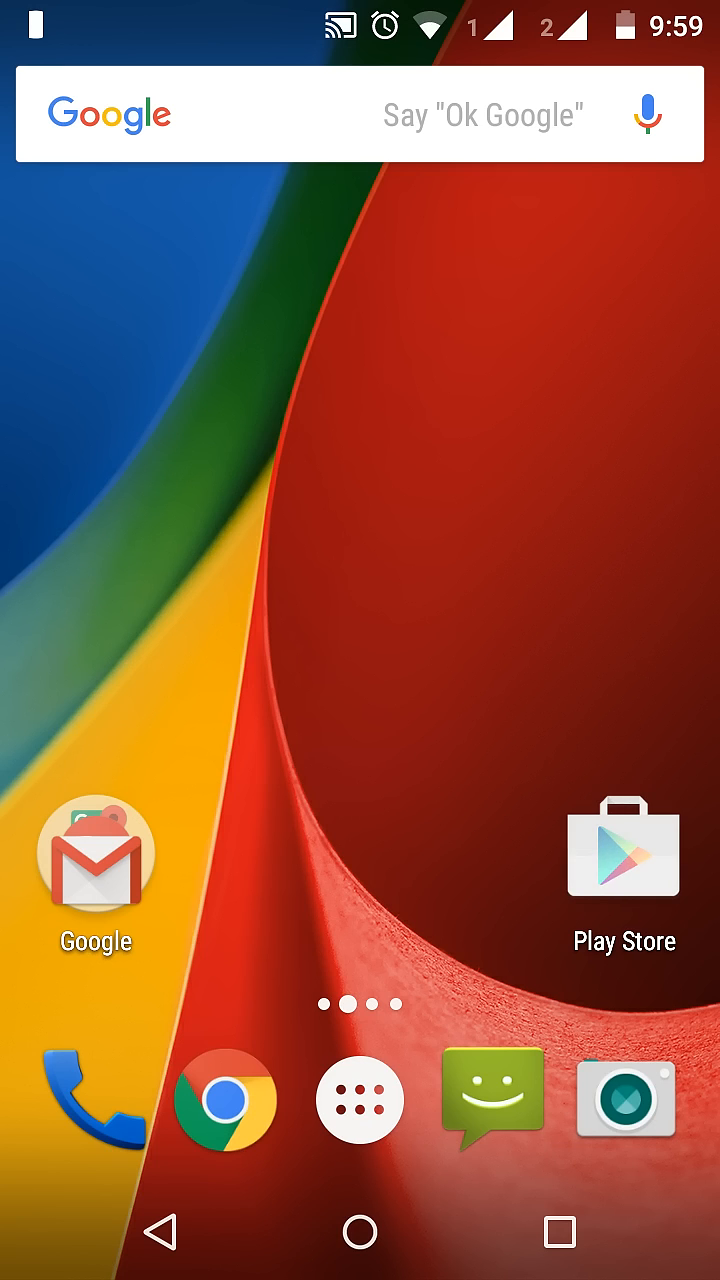
Open Google Play Store, enter test letters in search, and pull down quick settings.
{"action": "left_click", "coordinate": [622, 850]}
{"action": "type", "text": "fghkf"}
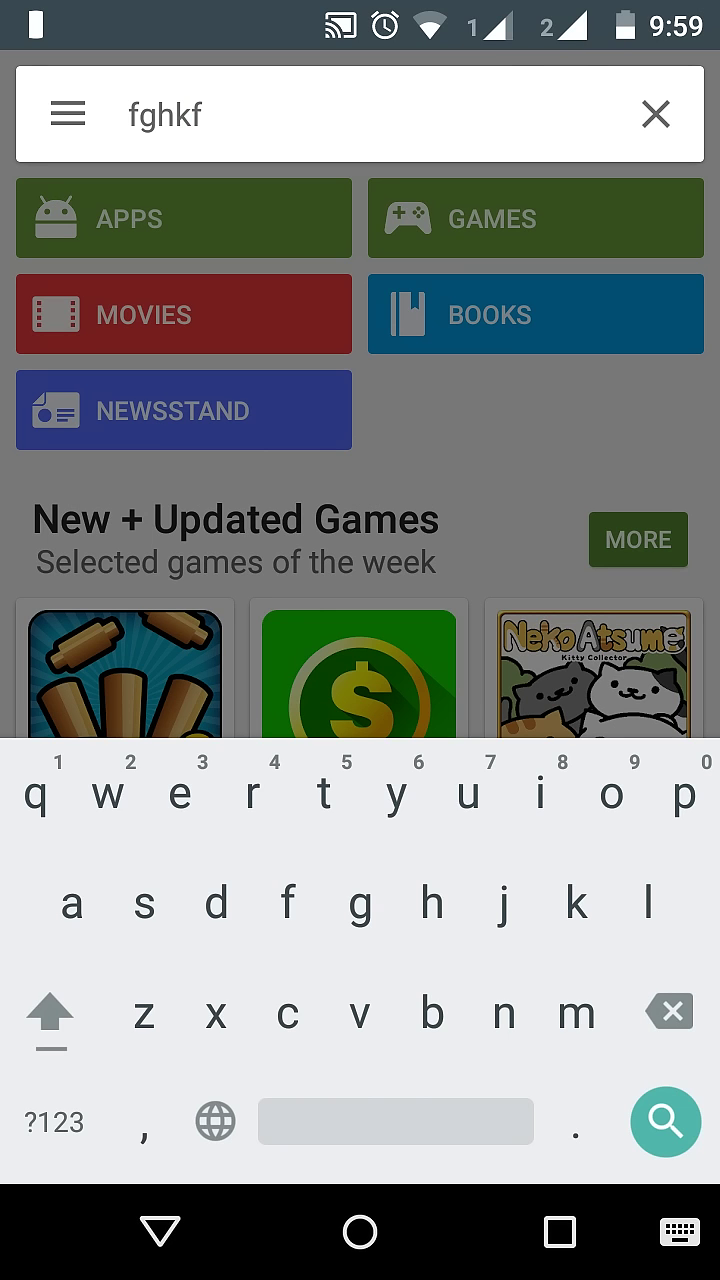
{"action": "left_click", "coordinate": [359, 1232]}
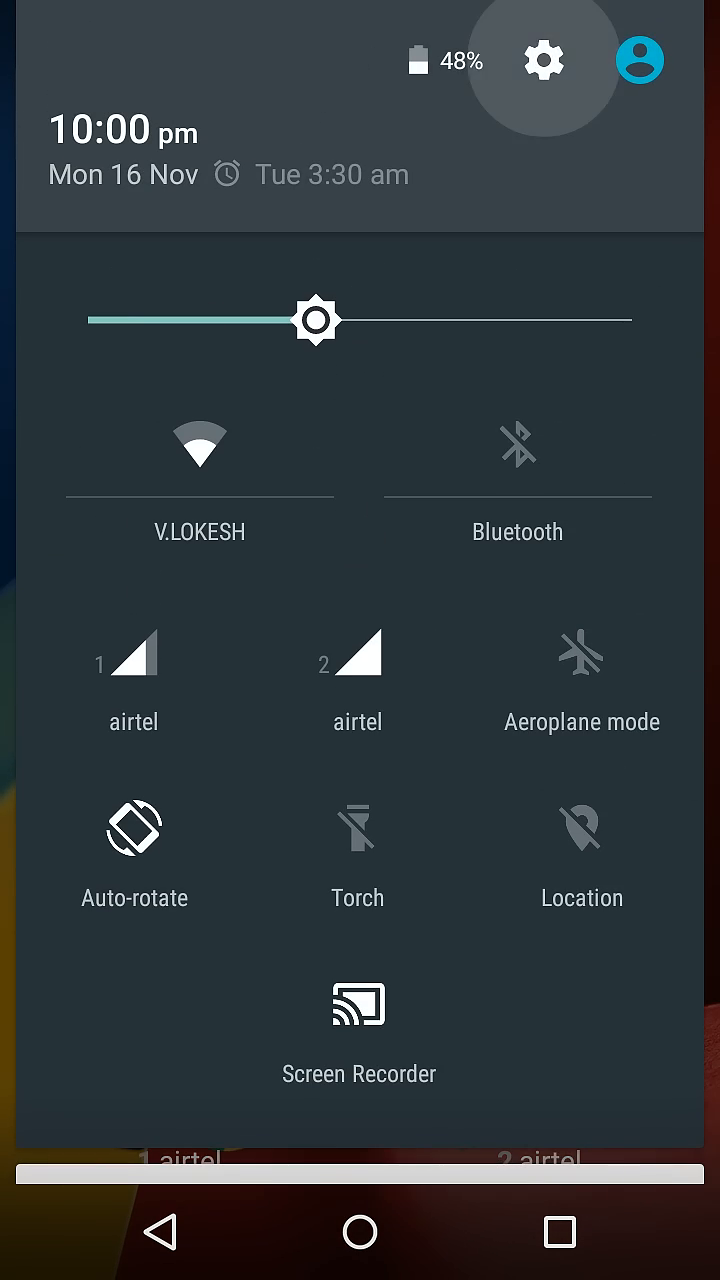
In Sound & notification > Other sounds, turn Vibrate on touch on, then back off.
{"action": "left_click", "coordinate": [544, 61]}
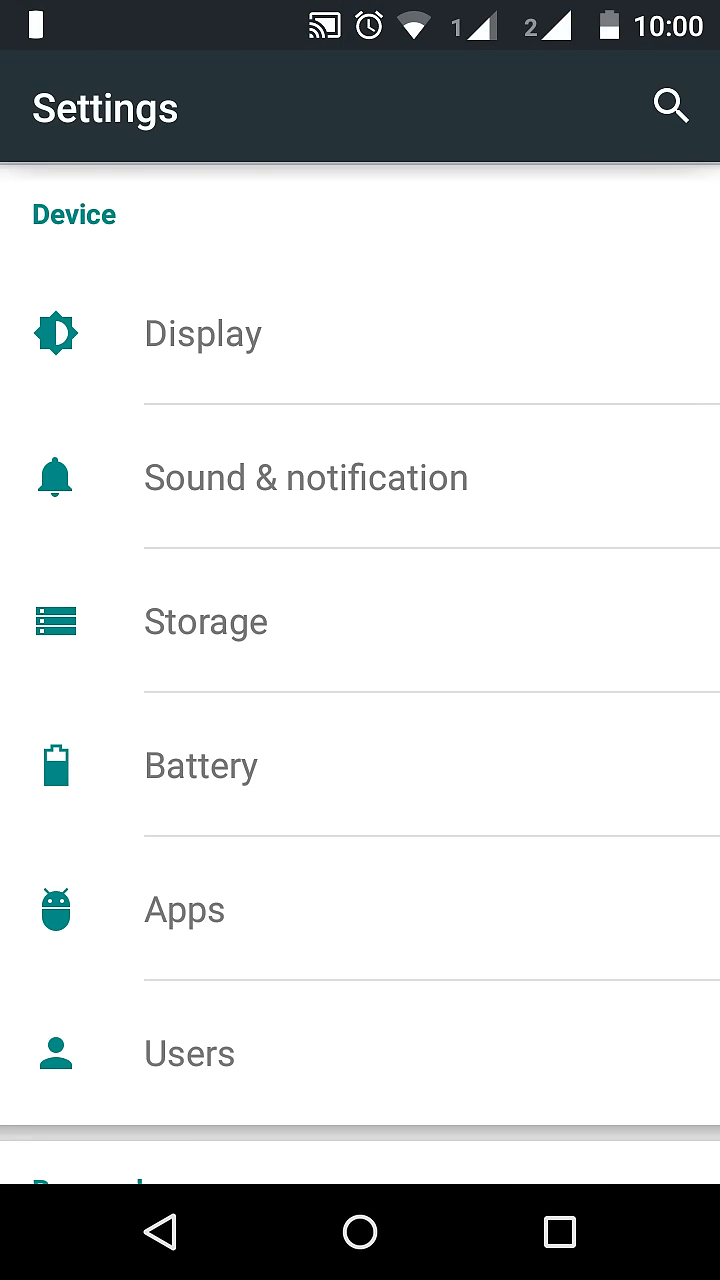
{"action": "left_click", "coordinate": [305, 477]}
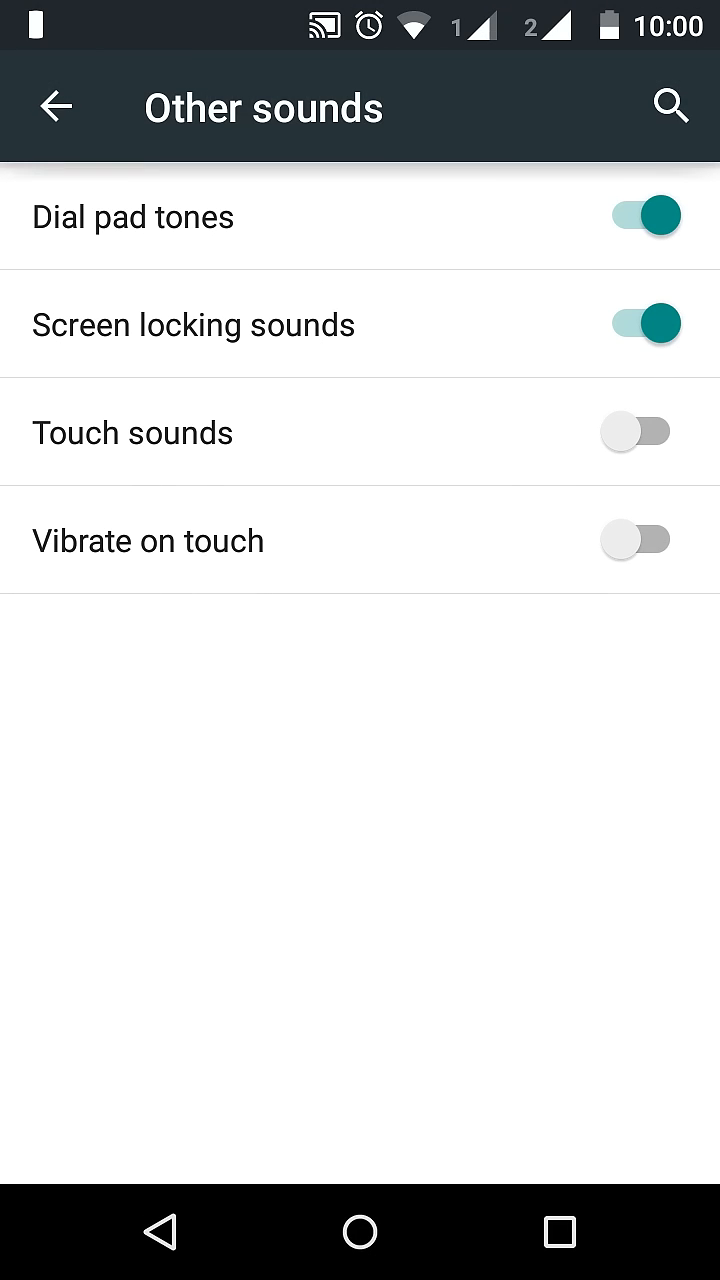
{"action": "left_click", "coordinate": [641, 540]}
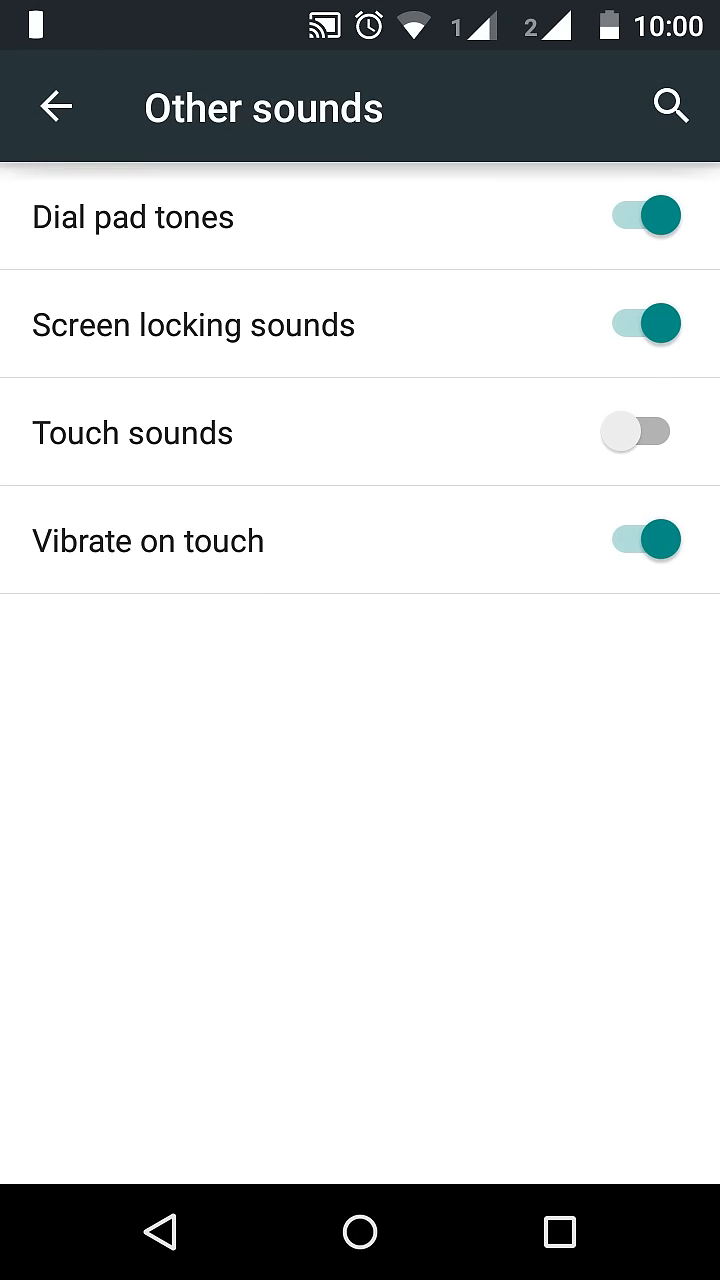
{"action": "left_click", "coordinate": [642, 540]}
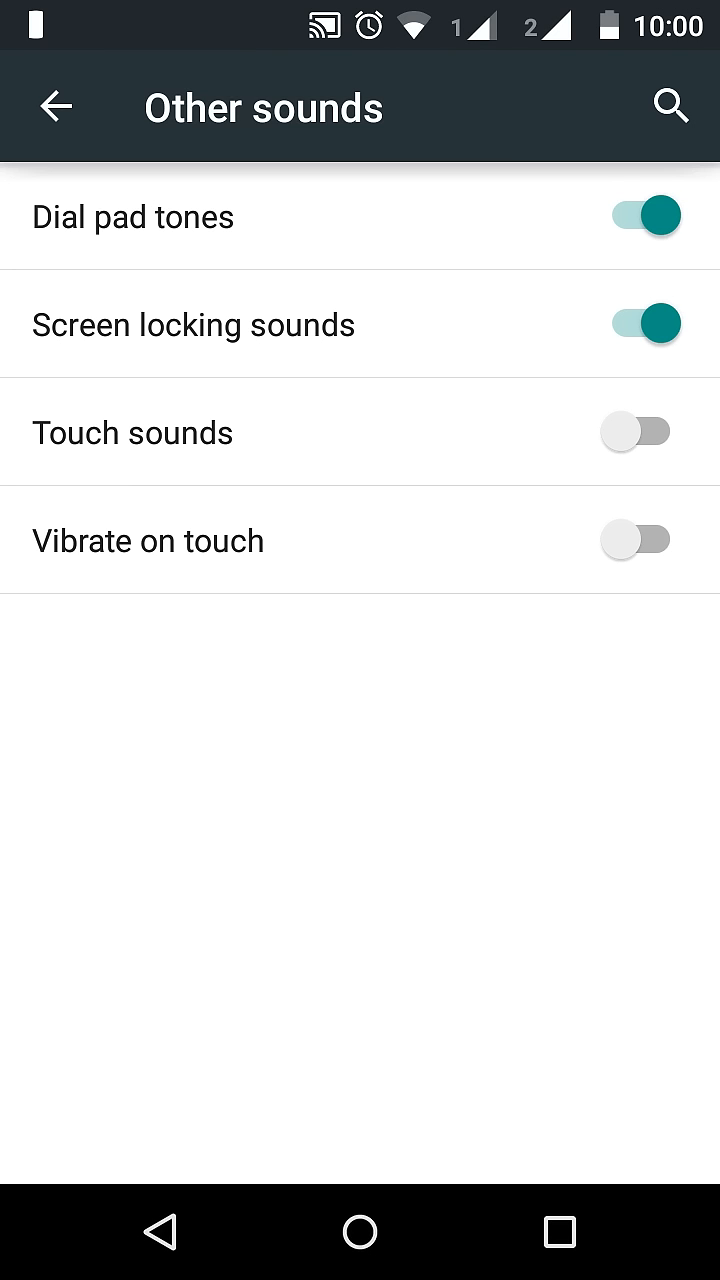
Go back to the main Settings list and open Language & input under Personal.
{"action": "left_click", "coordinate": [57, 107]}
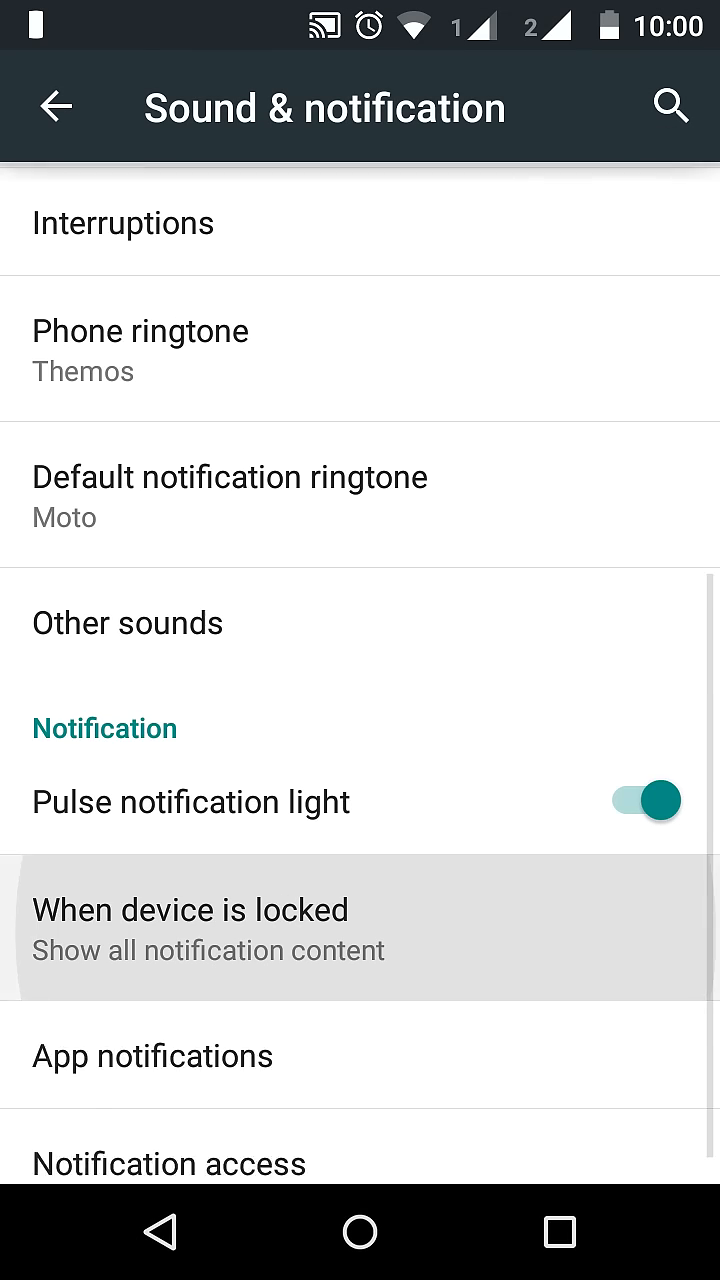
{"action": "left_click", "coordinate": [57, 107]}
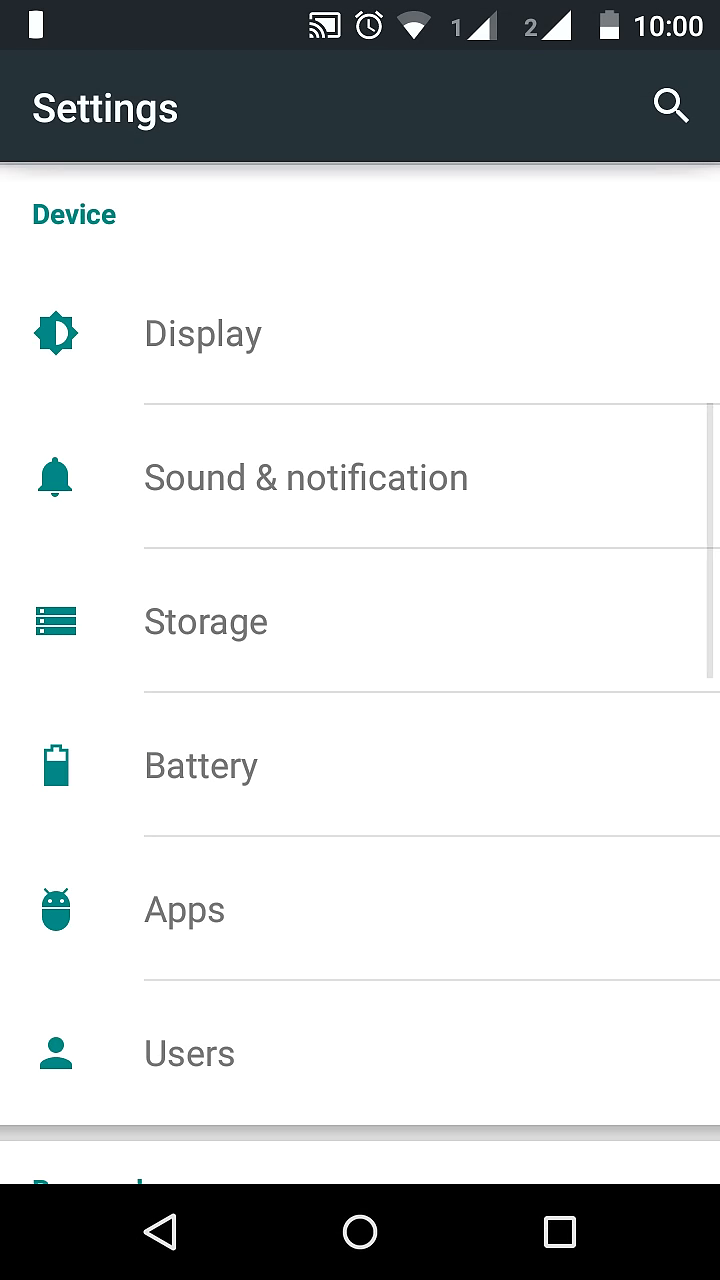
{"action": "scroll", "scroll_direction": "down", "scroll_amount": 3}
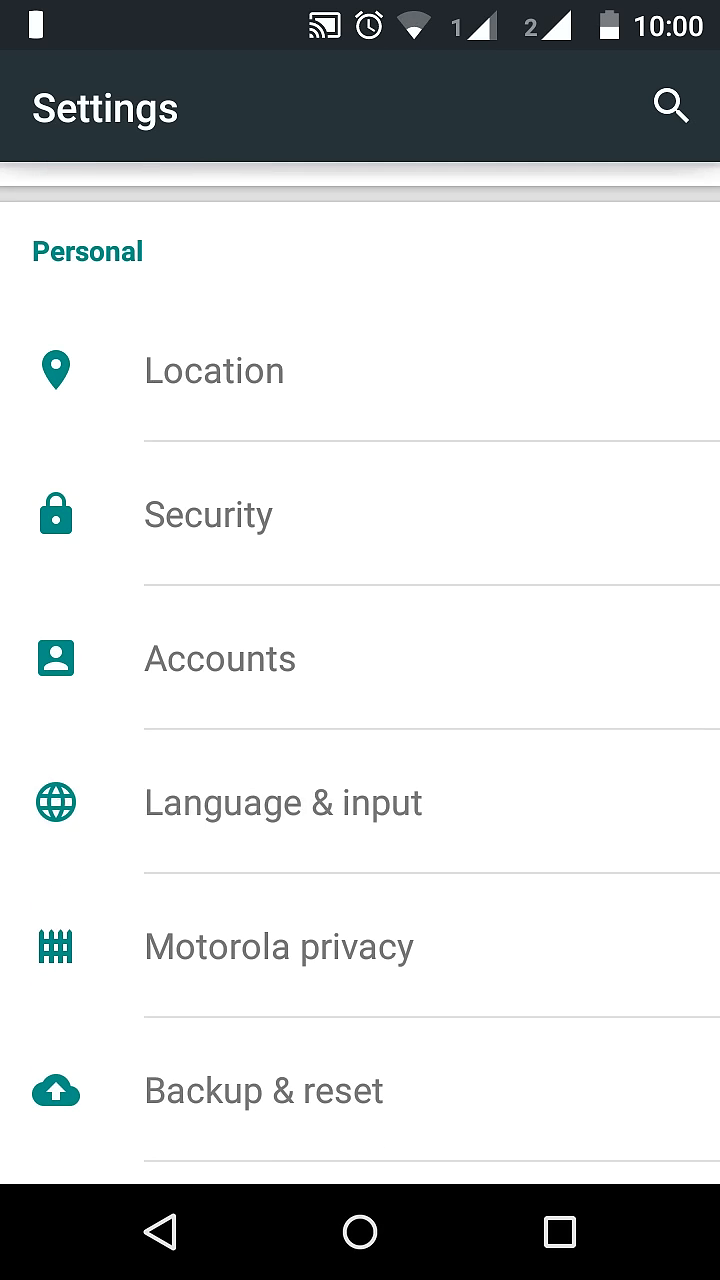
{"action": "left_click", "coordinate": [282, 802]}
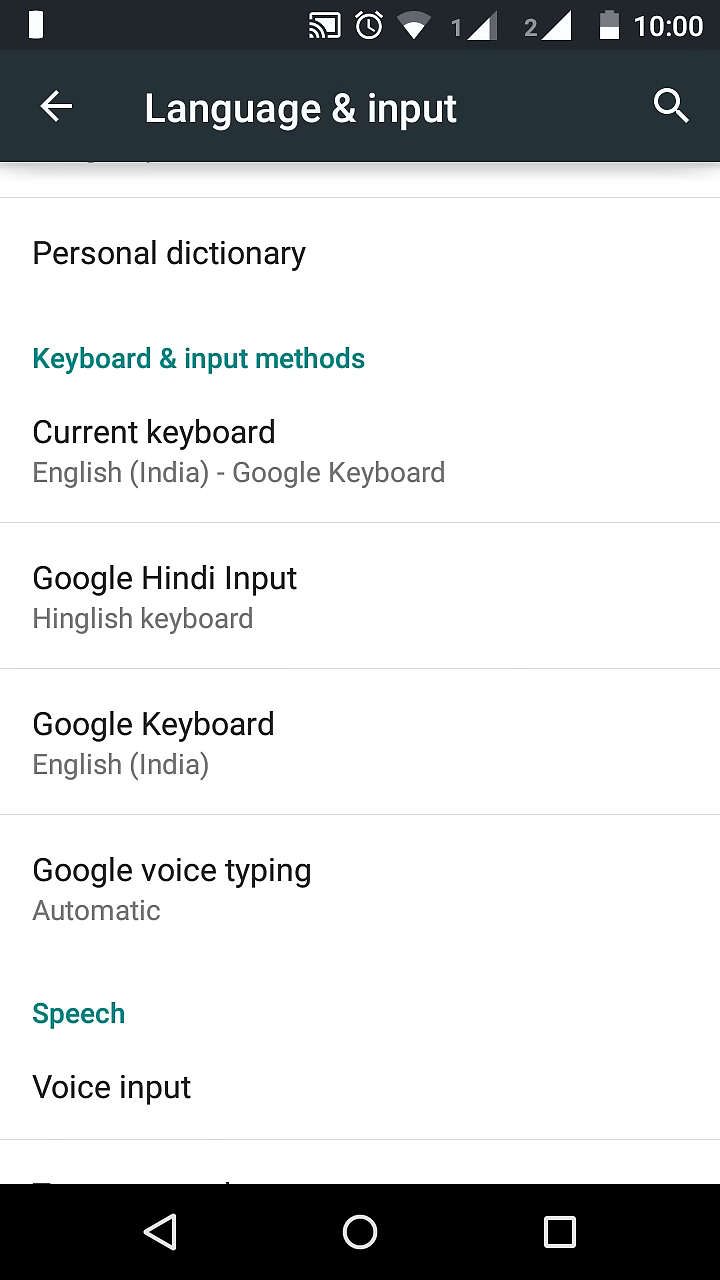
Switch off Vibrate on keypress in Google Keyboard's Preferences.
{"action": "left_click", "coordinate": [153, 723]}
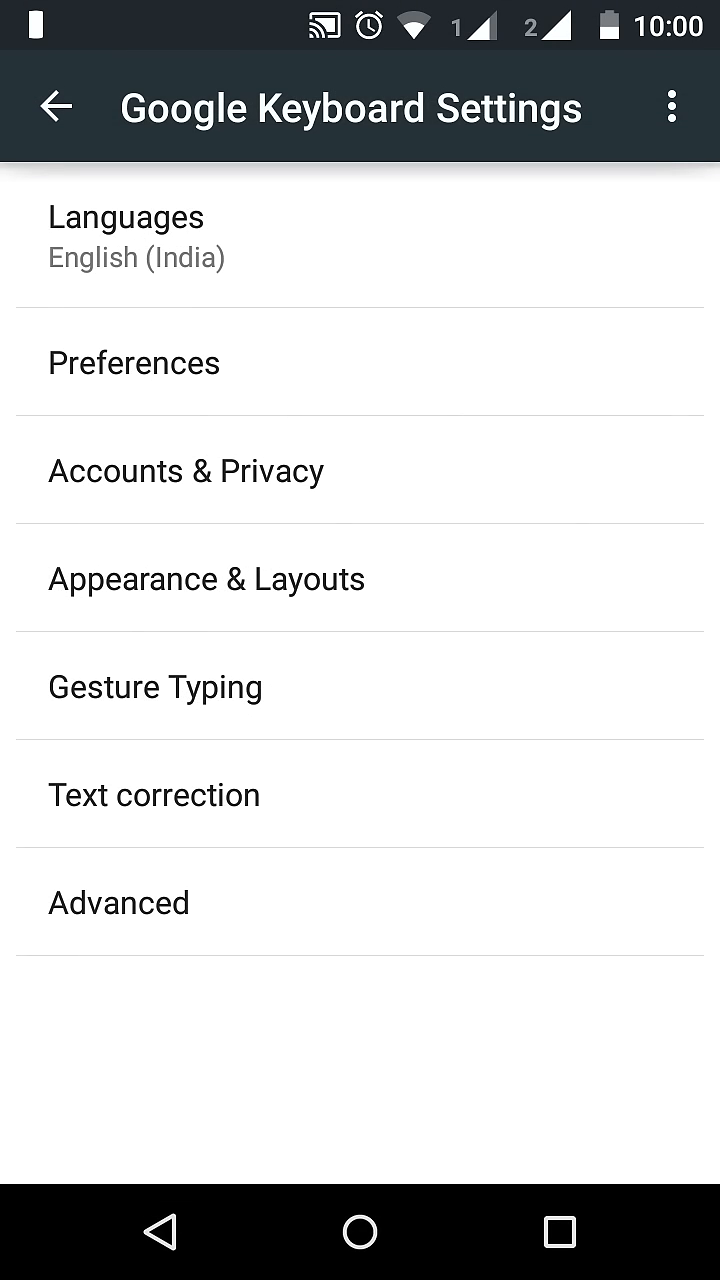
{"action": "left_click", "coordinate": [134, 362]}
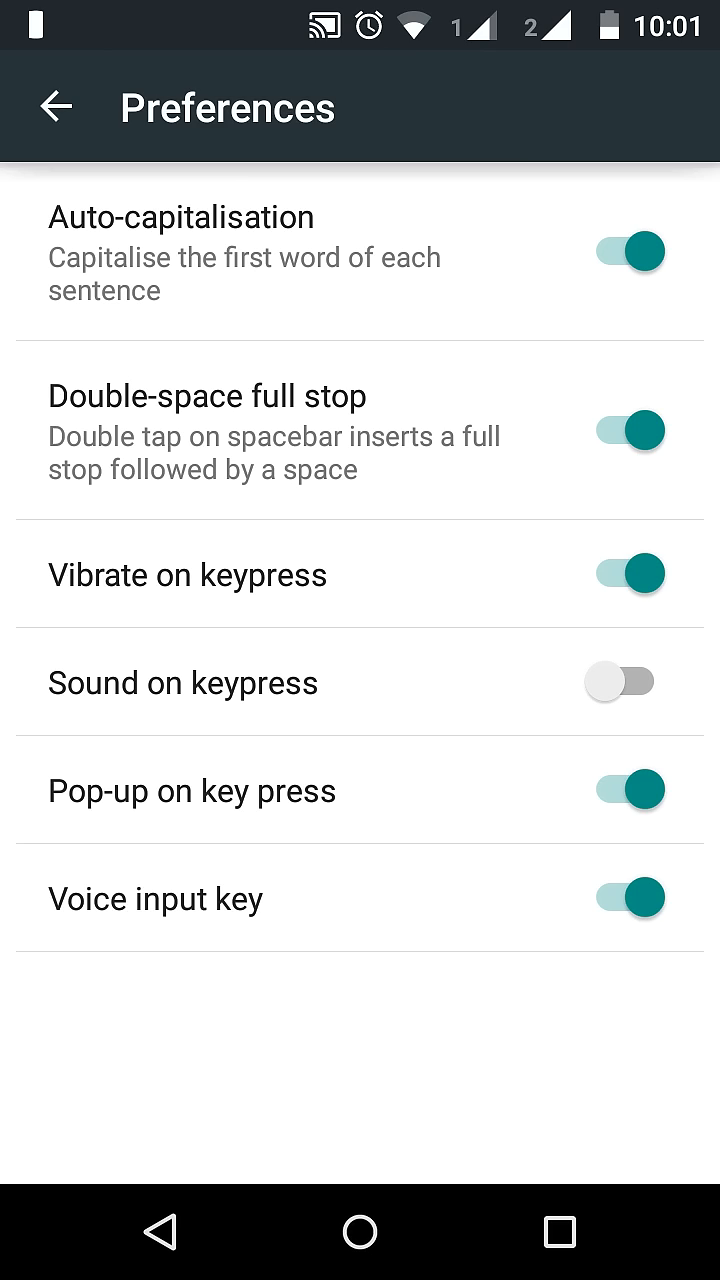
{"action": "left_click", "coordinate": [625, 574]}
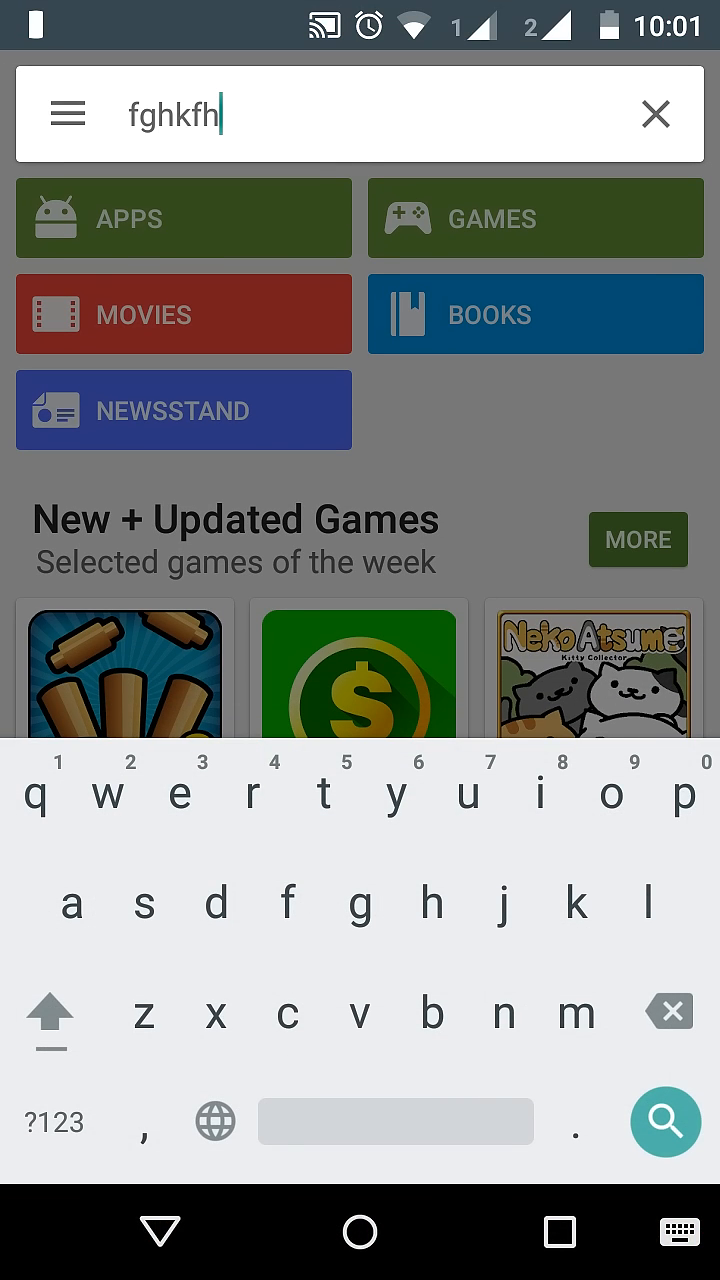
Clear the Play Store search and delete letters until only 'g' remains.
{"action": "left_click", "coordinate": [668, 1012]}
{"action": "type", "text": "gh"}
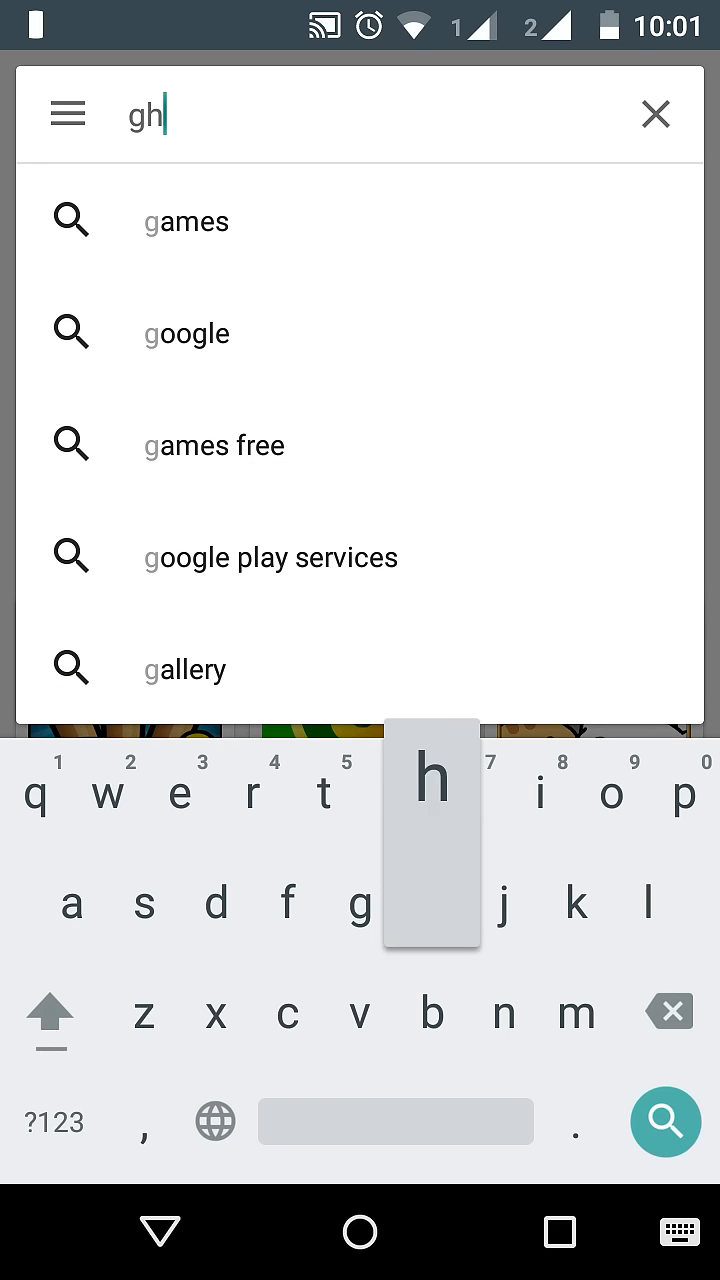
{"action": "key", "text": "Backspace"}
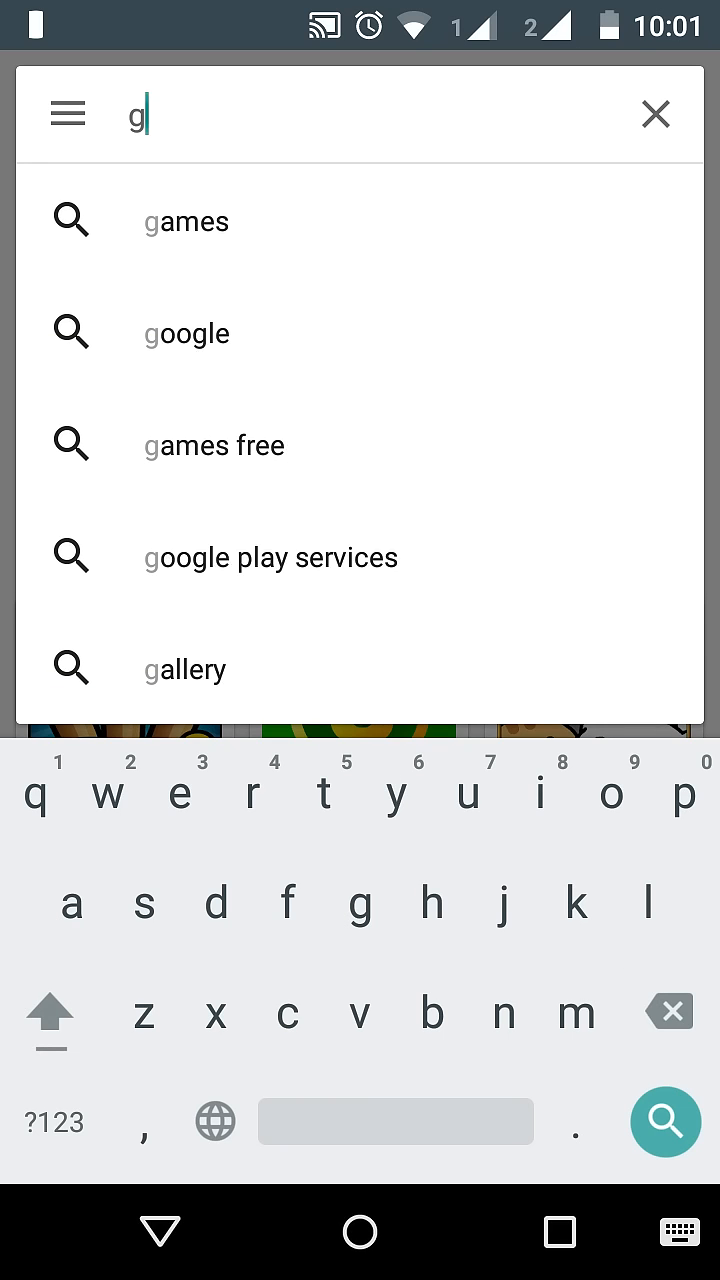